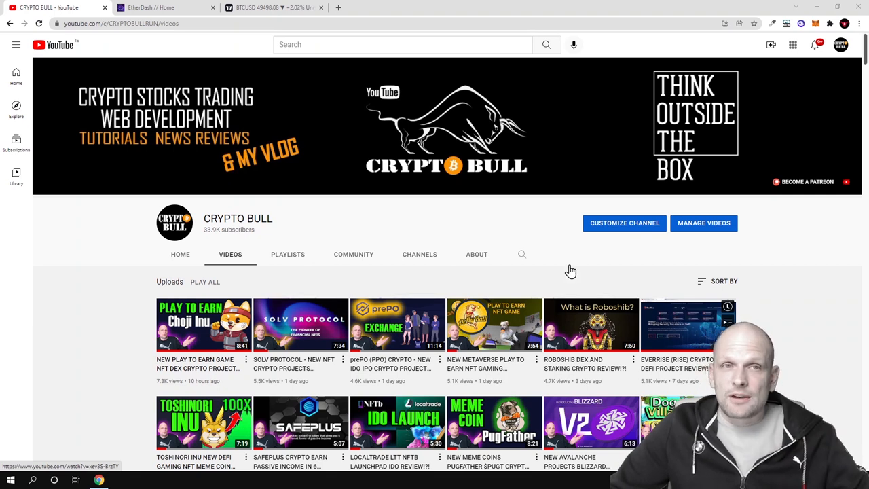
# Step: Play the promo video through the How To Play tabs, launch terminal and Rocket Parts carousel
pyautogui.click(166, 8)
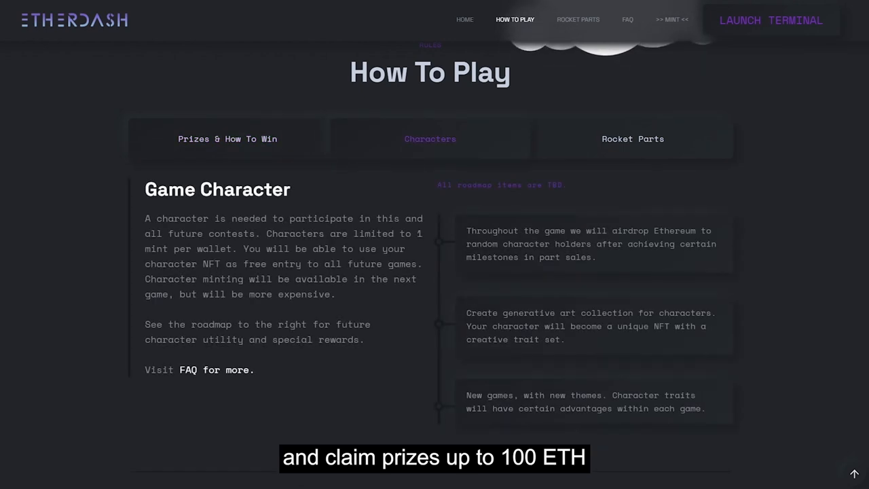
pyautogui.click(633, 138)
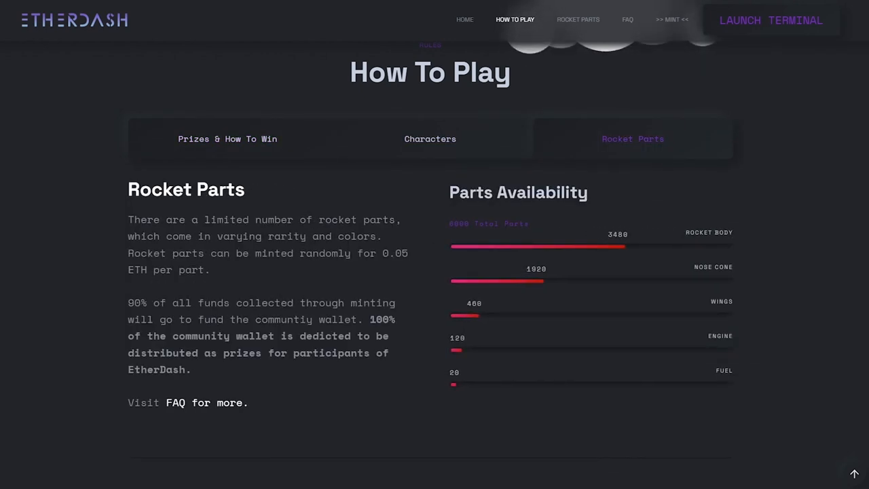
pyautogui.click(578, 19)
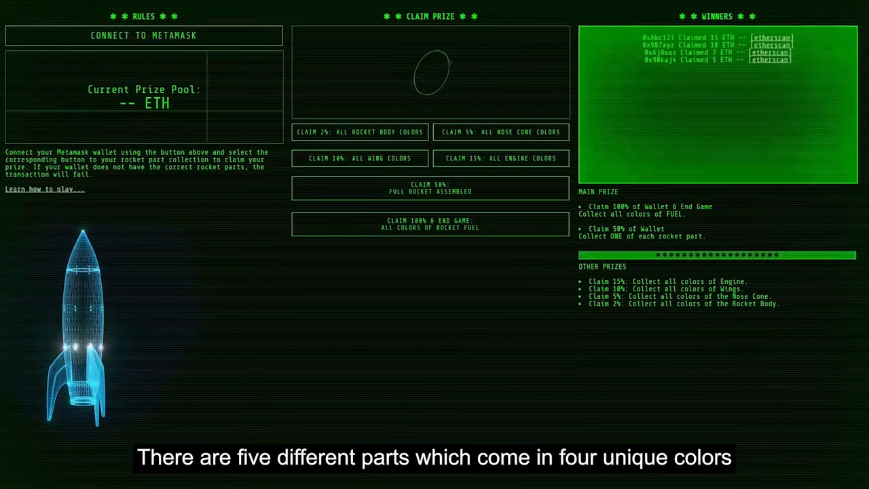
pyautogui.click(578, 13)
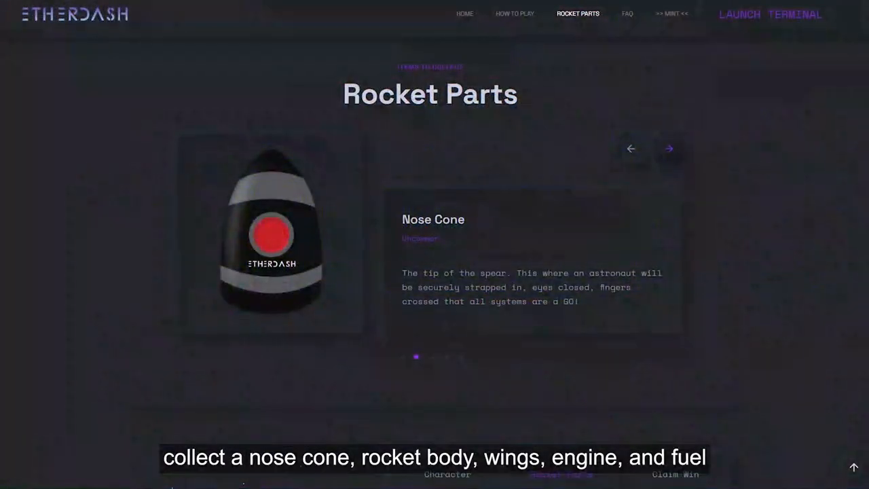
pyautogui.click(668, 148)
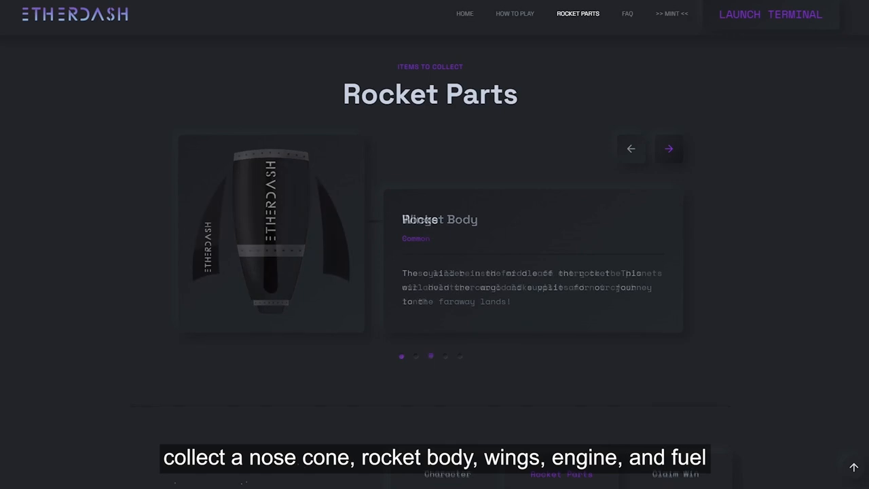
pyautogui.click(668, 148)
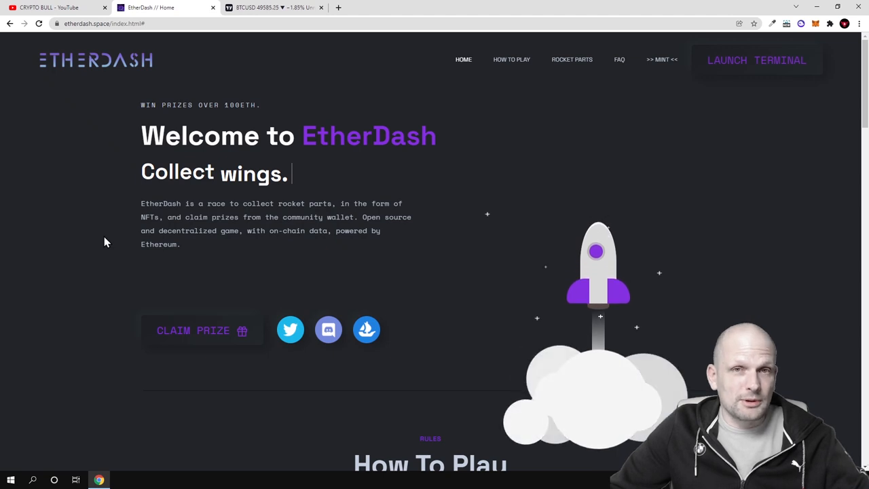
pyautogui.scroll(-3)
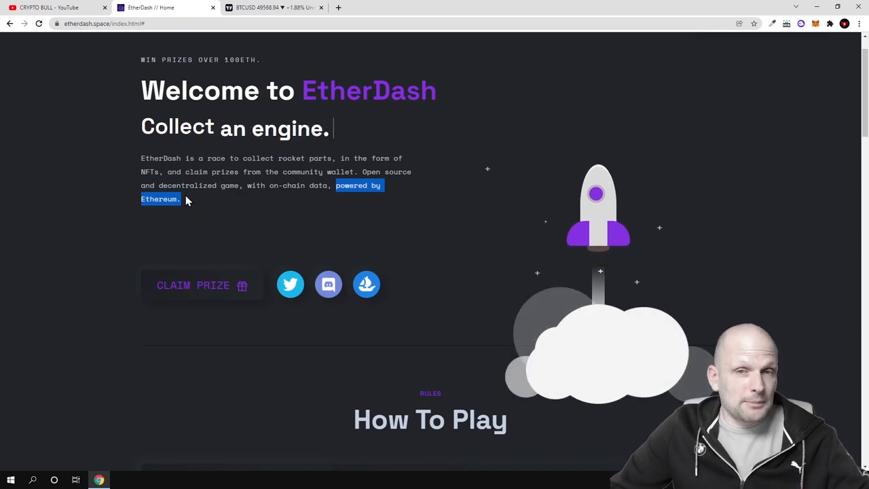
# Step: Scroll the homepage to the How To Play section with its Prizes & How To Win details
pyautogui.scroll(3)
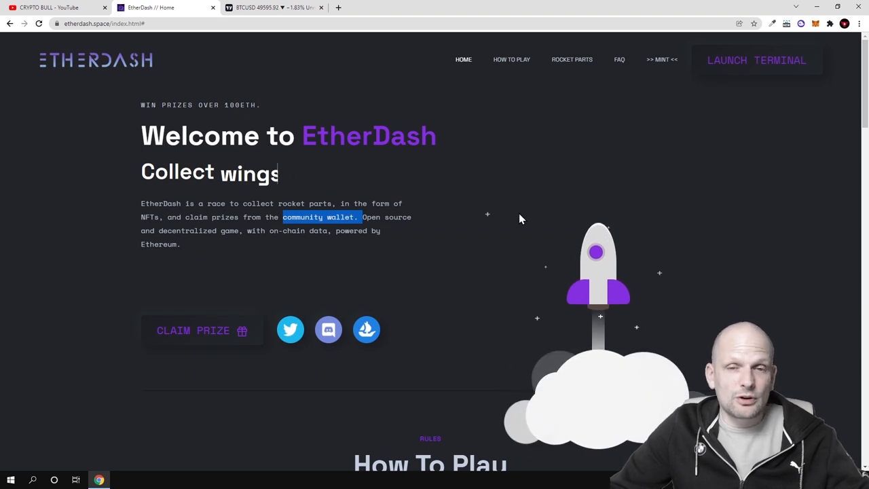
pyautogui.scroll(-3)
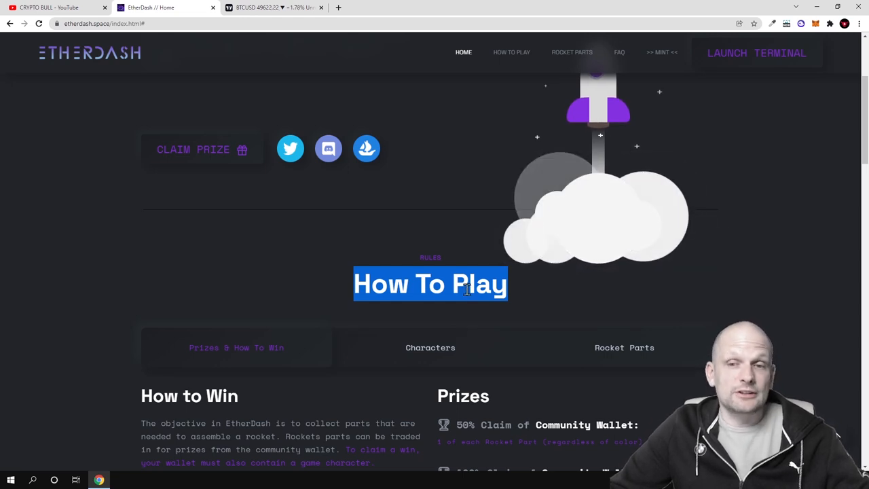
# Step: Switch How To Play to the Characters tab showing the Game Character requirement and roadmap
pyautogui.scroll(-3)
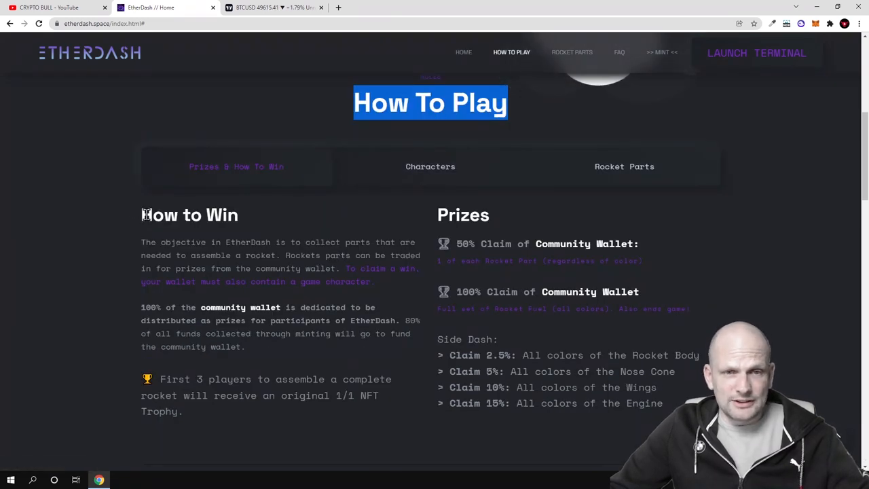
pyautogui.doubleClick(190, 214)
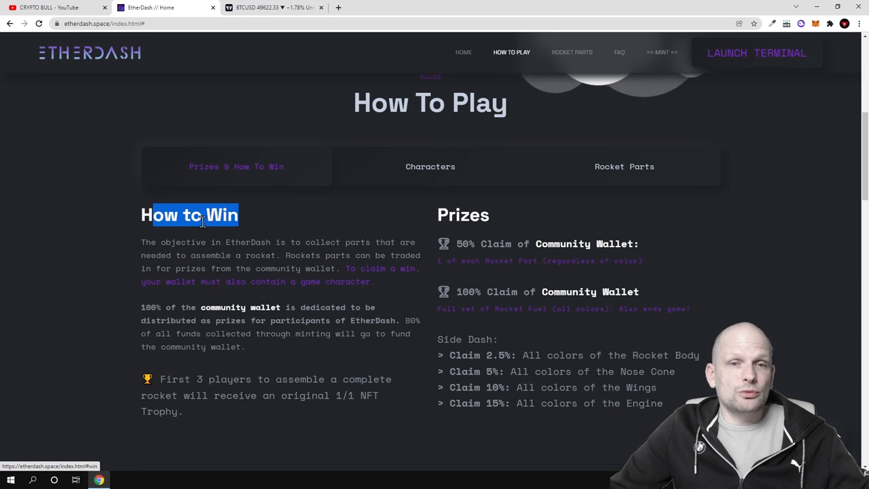
pyautogui.click(429, 166)
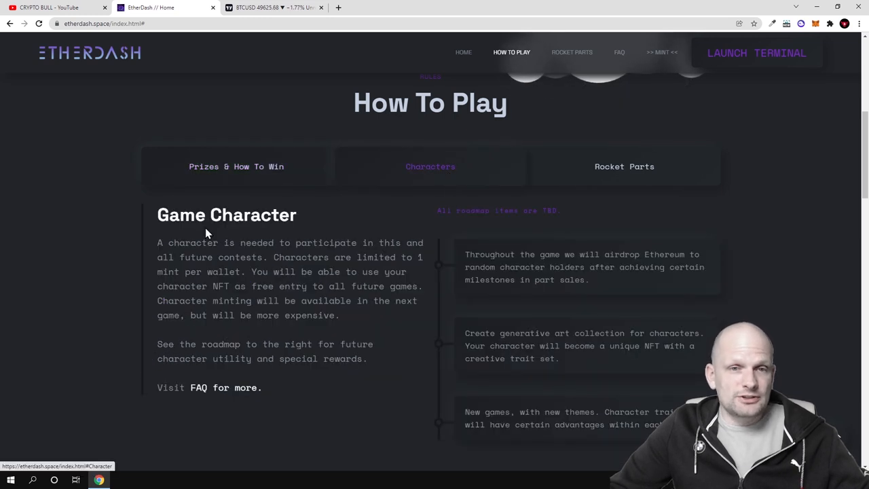
pyautogui.doubleClick(225, 214)
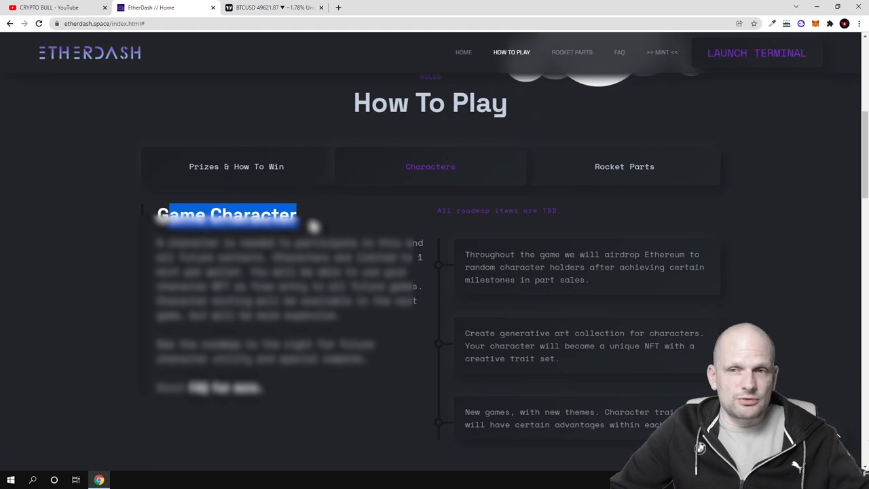
pyautogui.moveTo(624, 165)
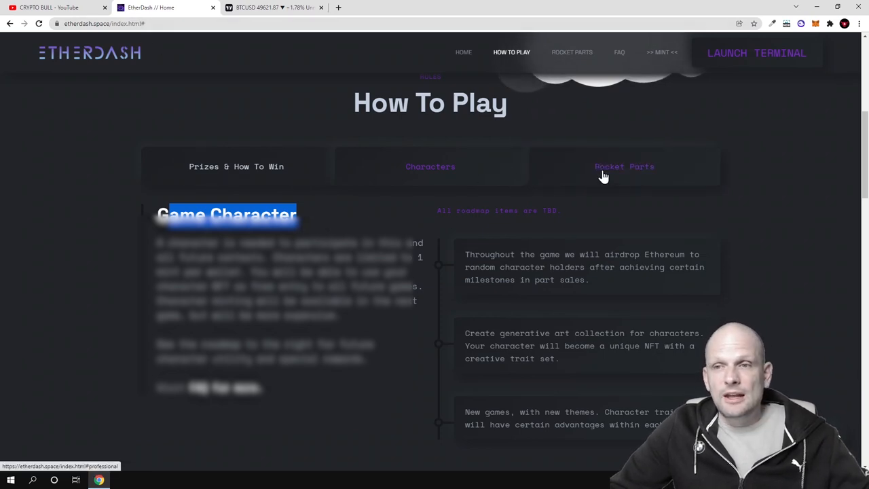
# Step: Switch How To Play to the Rocket Parts tab and bring the Rocket Parts carousel into view
pyautogui.click(624, 166)
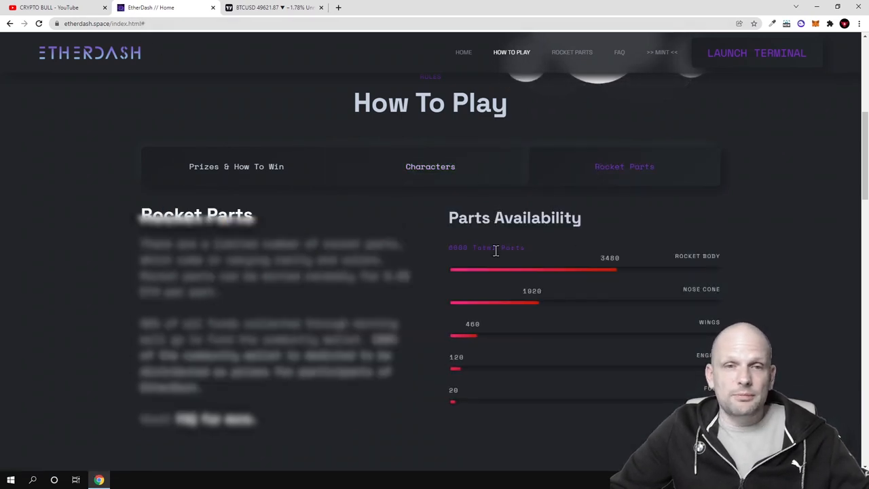
pyautogui.scroll(-3)
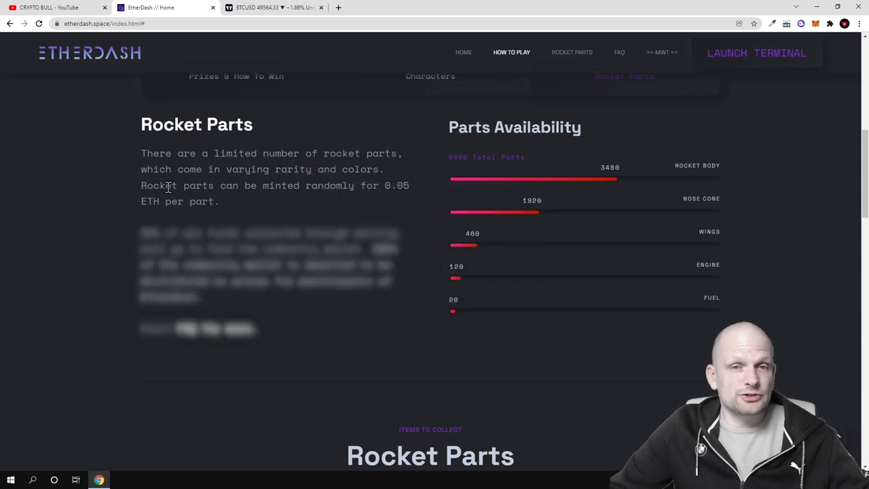
pyautogui.moveTo(165, 185); pyautogui.dragTo(366, 185)
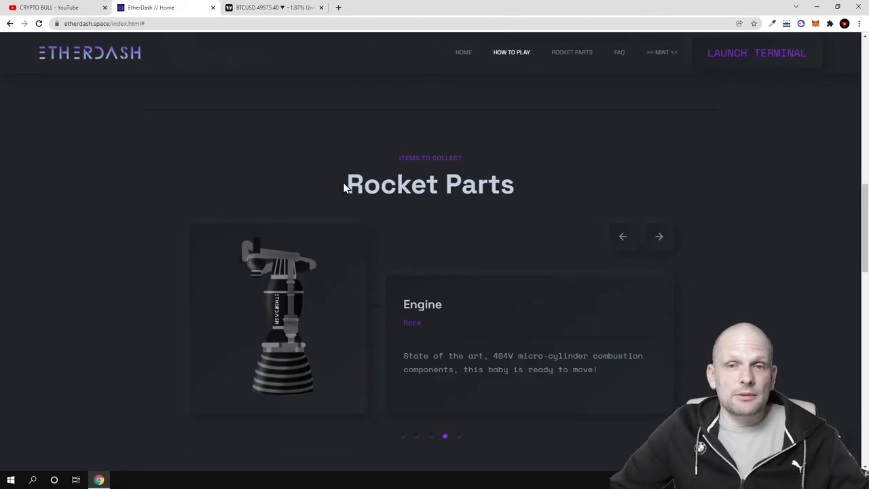
pyautogui.doubleClick(429, 185)
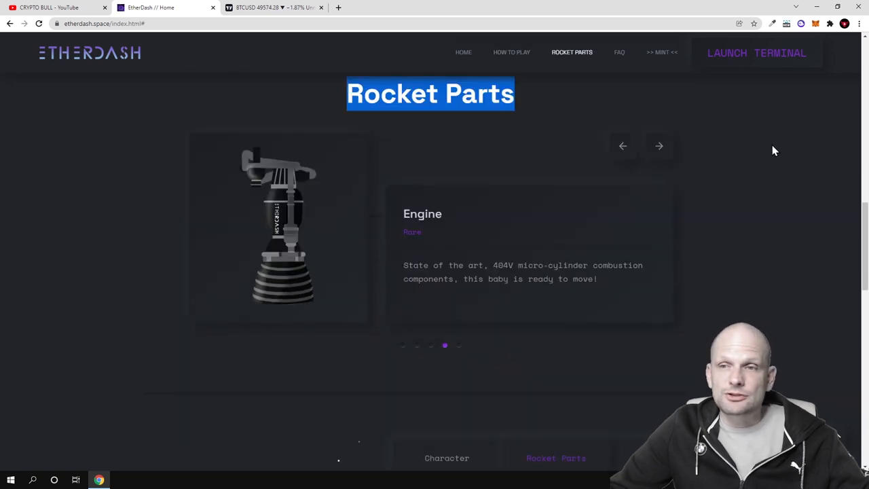
# Step: Advance the carousel through the Engine, Fuel, Rocket Body and Nose Cone cards
pyautogui.click(658, 147)
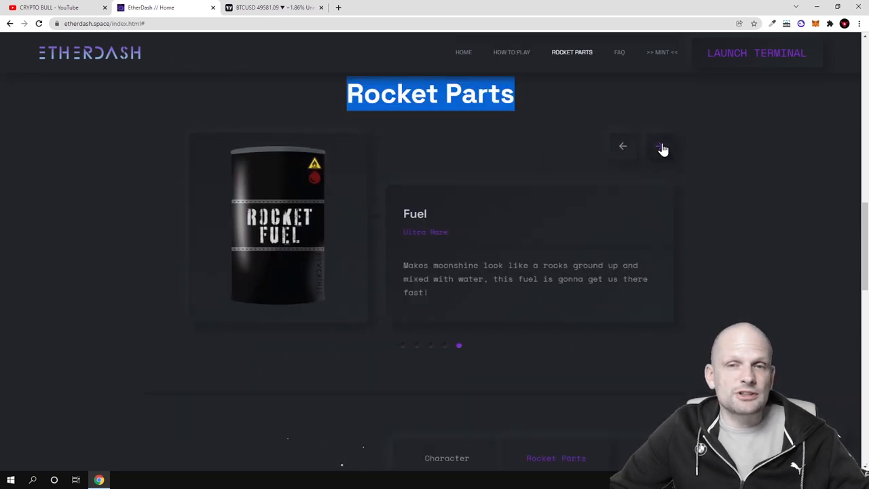
pyautogui.scroll(-3)
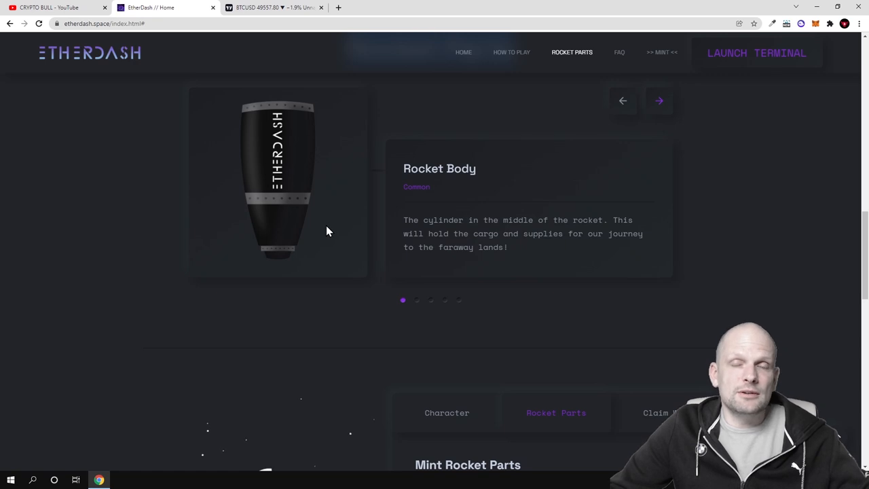
pyautogui.moveTo(388, 217)
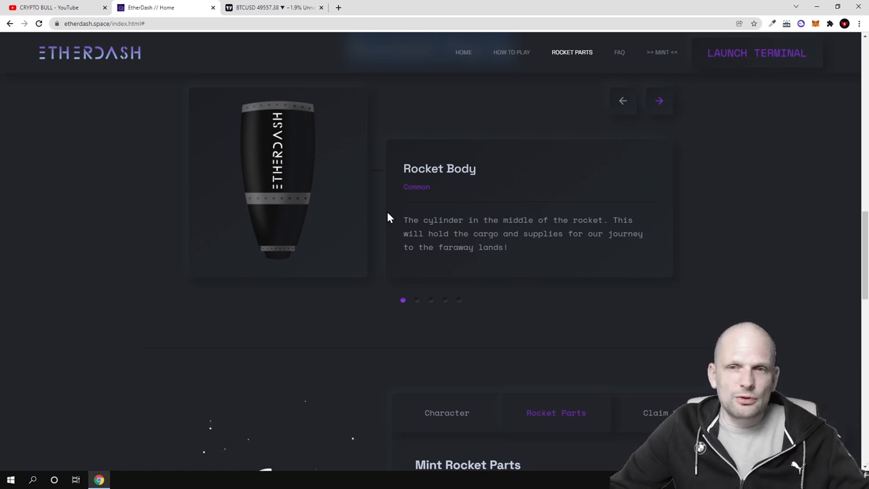
pyautogui.click(658, 100)
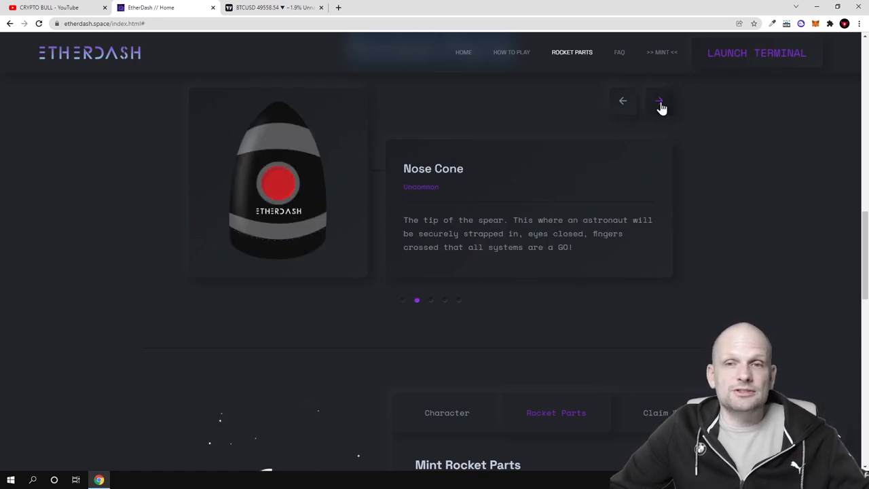
pyautogui.scroll(-3)
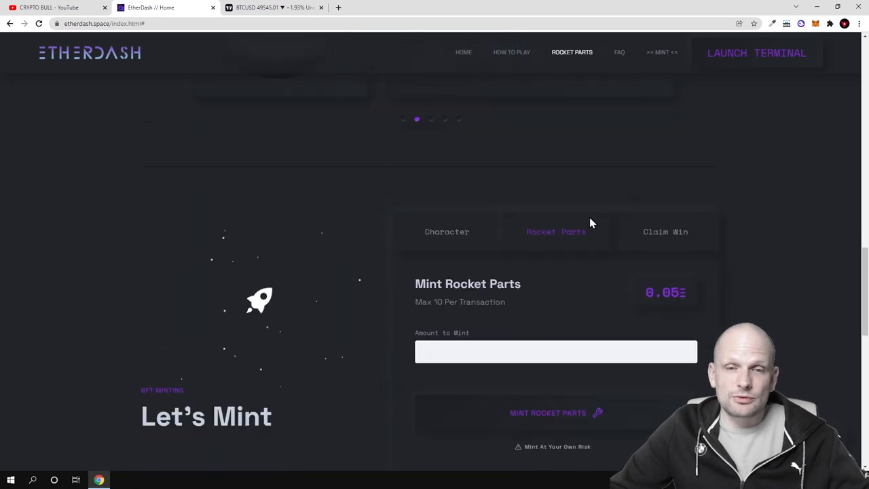
# Step: Scroll to the Let's Mint panel for Rocket Parts, max 10 per transaction at 0.05Ξ
pyautogui.scroll(-3)
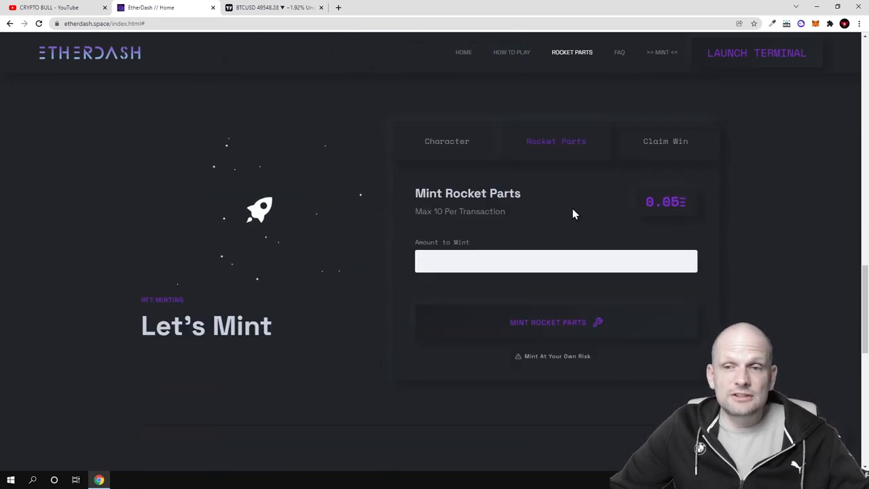
pyautogui.moveTo(632, 179)
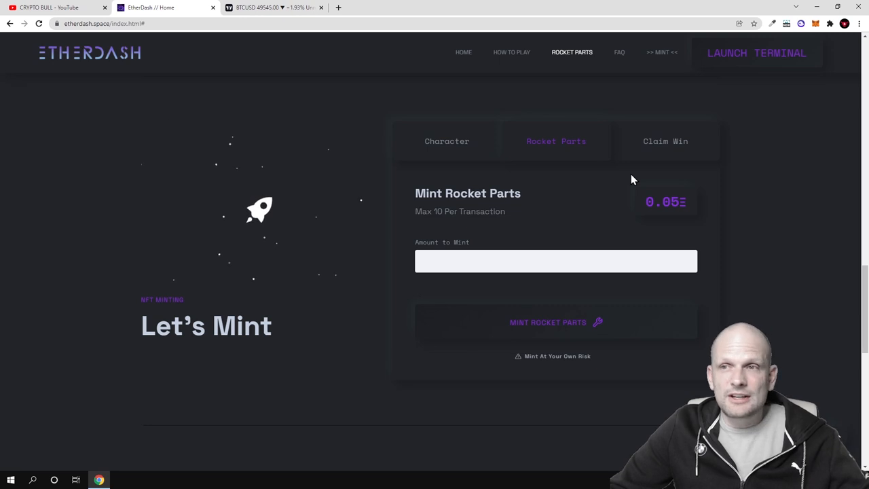
pyautogui.moveTo(741, 56)
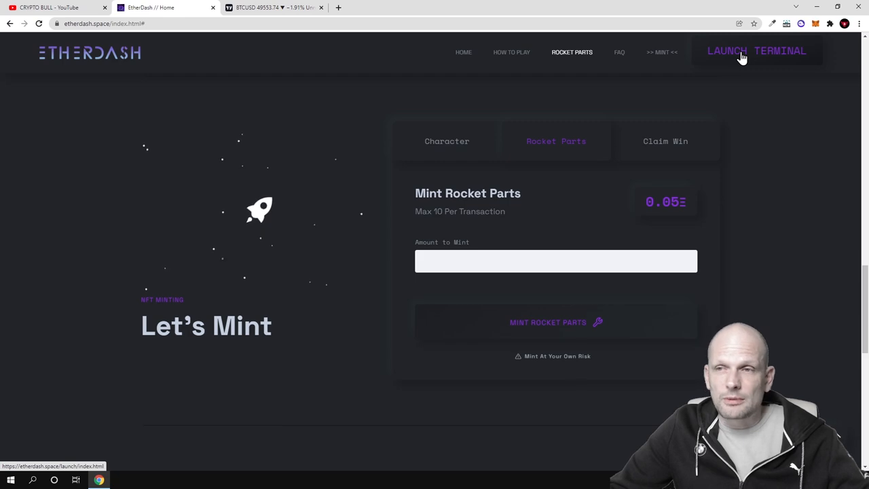
# Step: Launch the Claim Prize terminal in a new tab and view its rules, claim tiers and recent winners
pyautogui.click(754, 52)
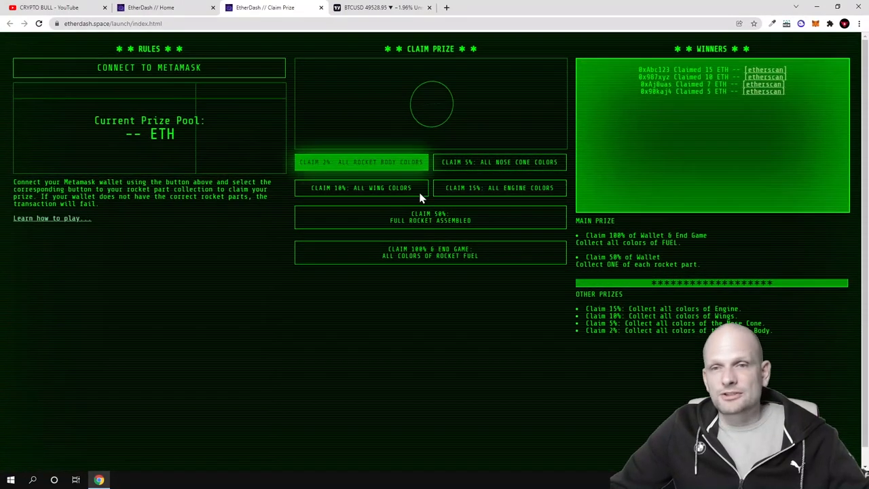
pyautogui.moveTo(504, 107)
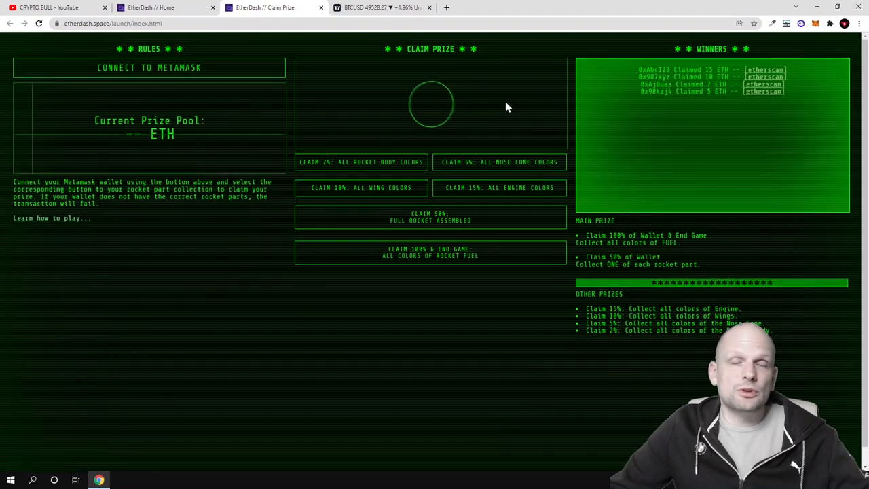
pyautogui.scroll(-3)
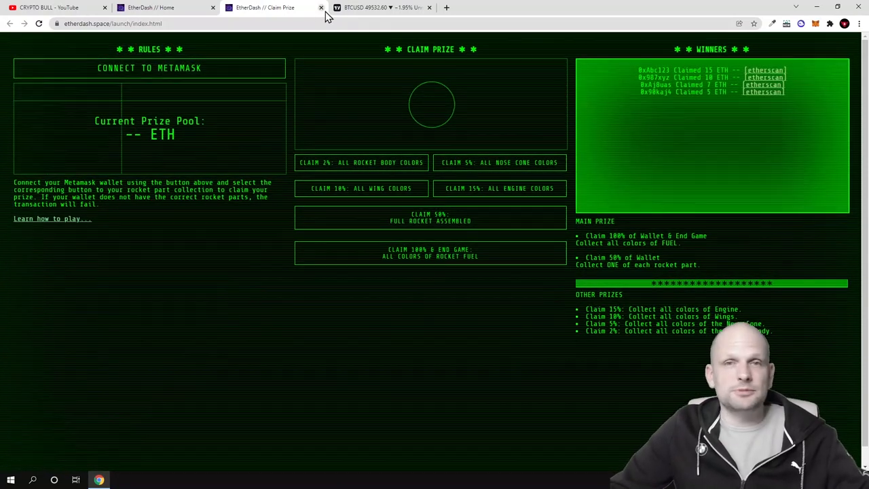
# Step: Close the Claim Prize tab and scroll the homepage through the FAQ to the footer with social links
pyautogui.click(320, 8)
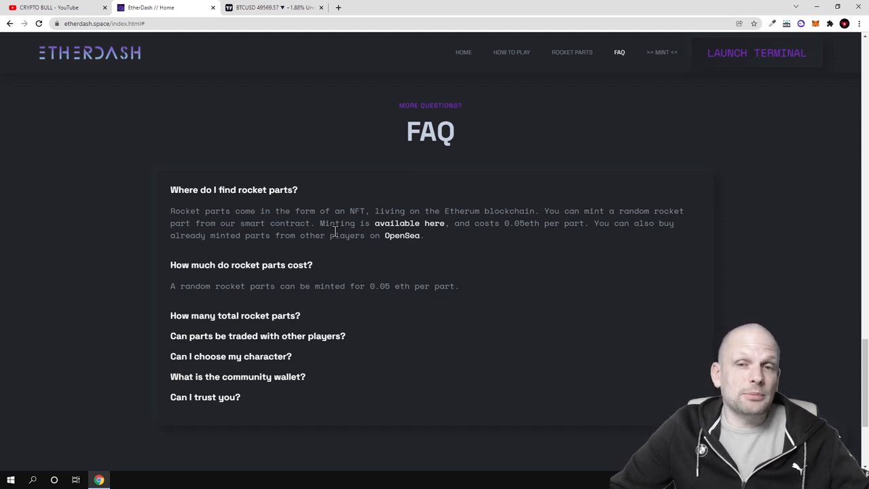
pyautogui.scroll(-3)
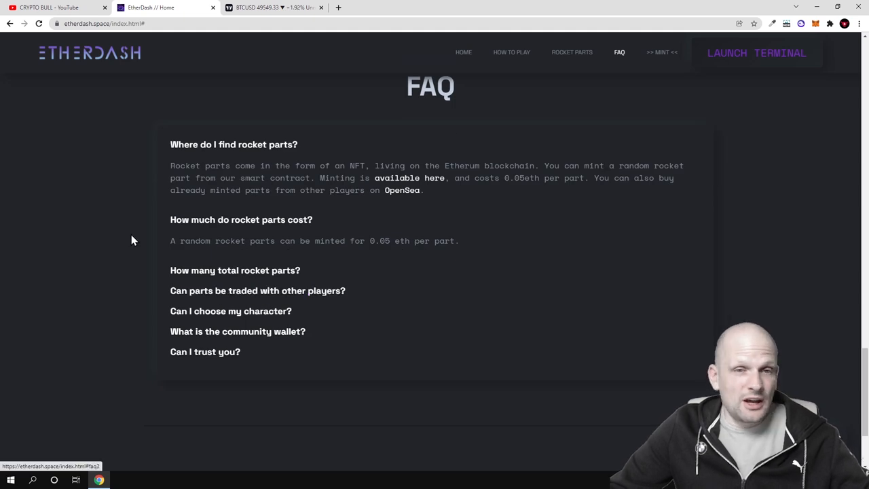
pyautogui.scroll(-3)
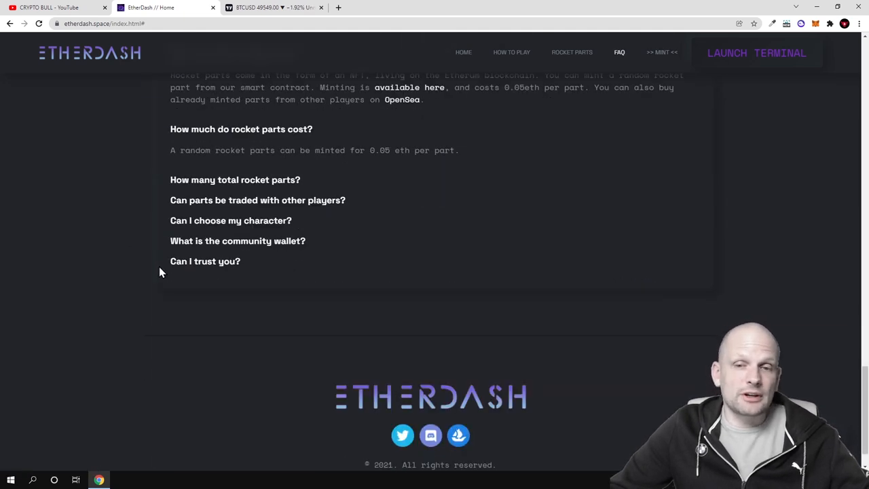
pyautogui.scroll(-3)
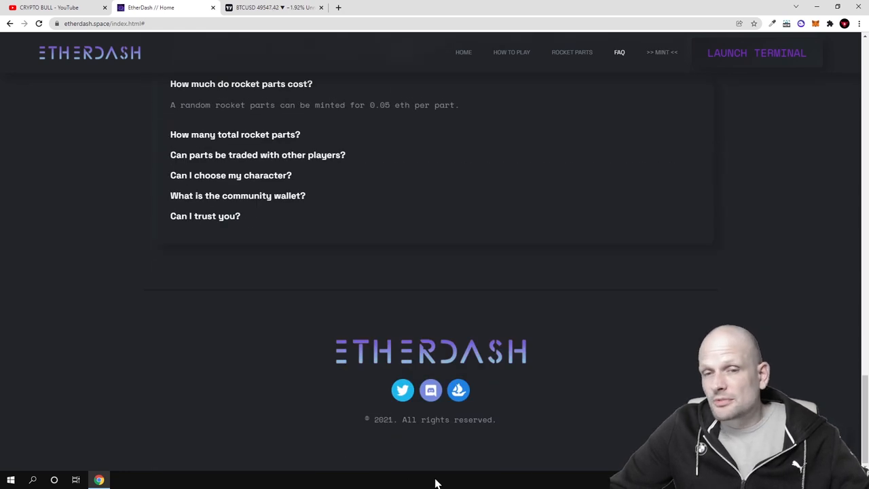
pyautogui.moveTo(395, 412)
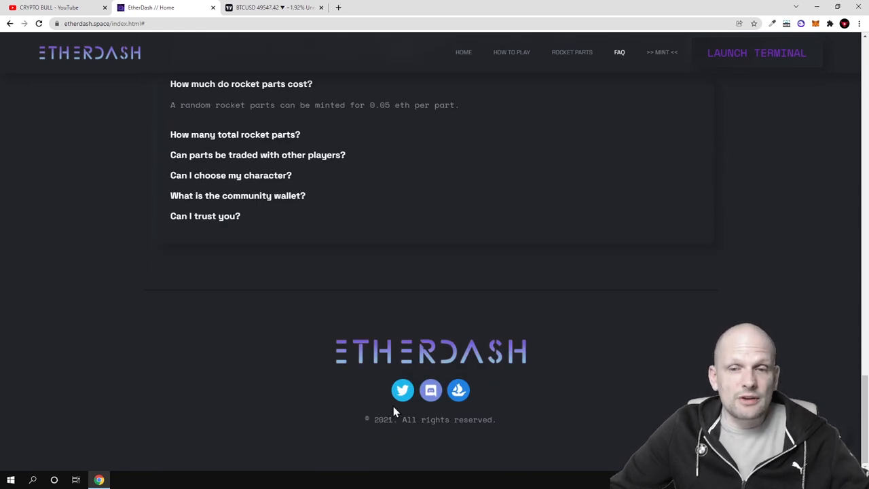
pyautogui.moveTo(432, 390)
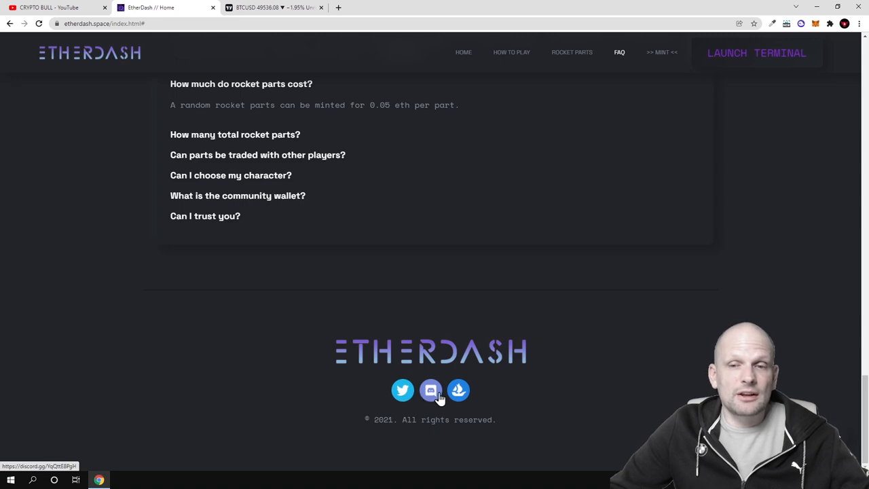